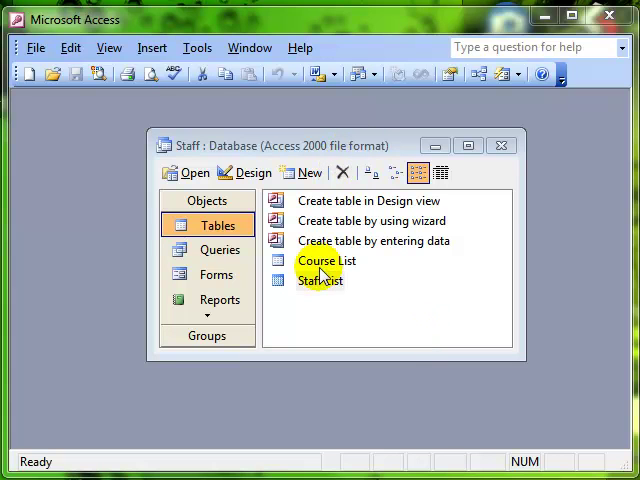
# View the Staff List table's 12 employee records in Datasheet view
pyautogui.click(320, 280)
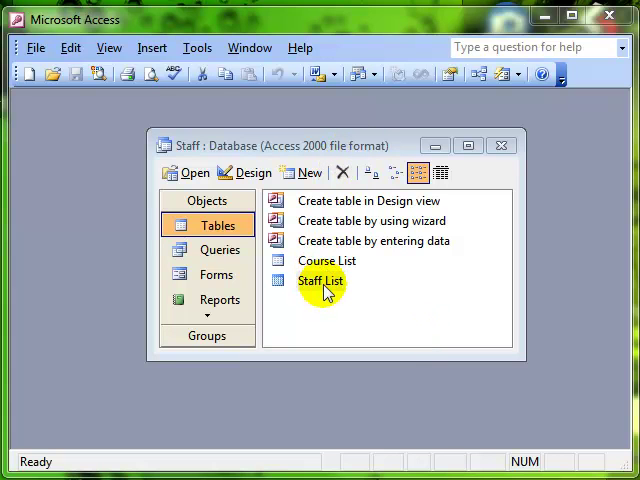
pyautogui.doubleClick(320, 280)
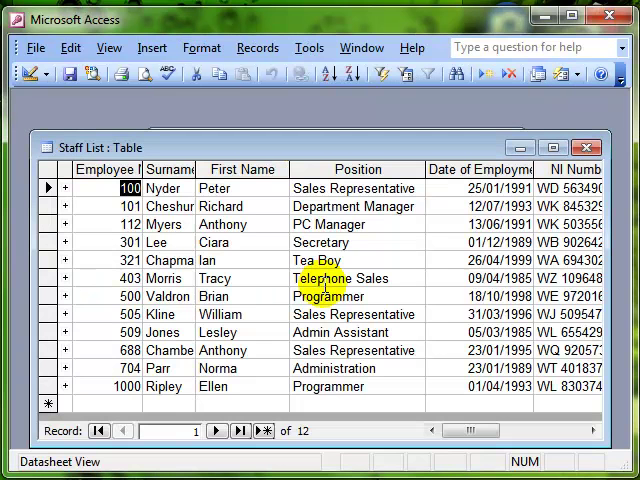
pyautogui.moveTo(184, 176)
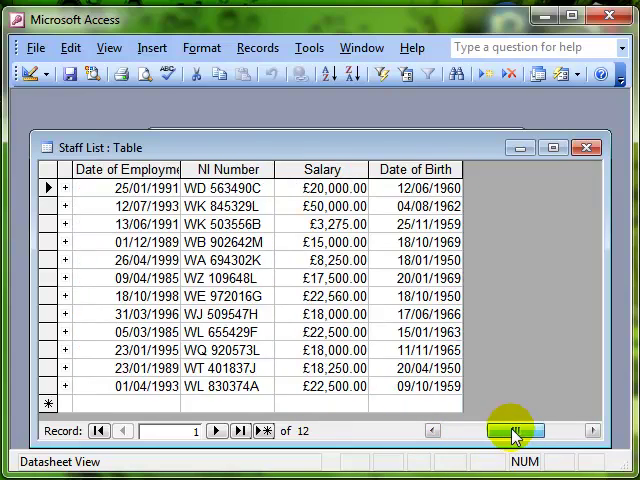
pyautogui.moveTo(516, 430); pyautogui.dragTo(444, 430)
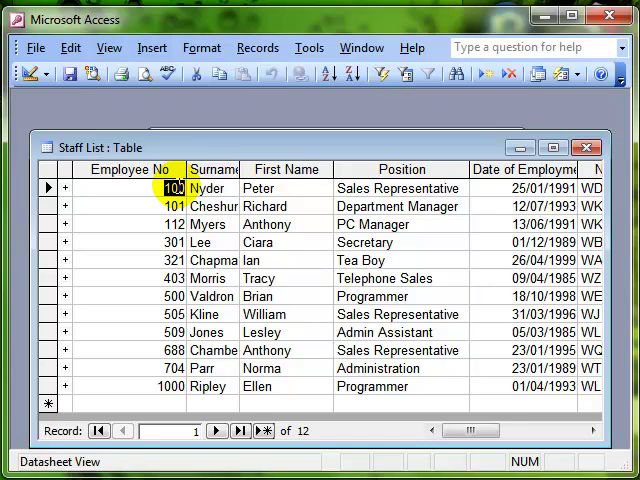
# In Design View, toggle Employee No's primary key off and back on, then save the table
pyautogui.click(22, 76)
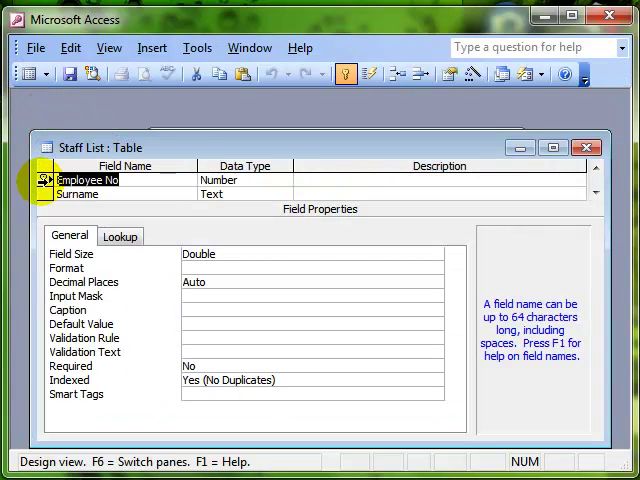
pyautogui.click(44, 180)
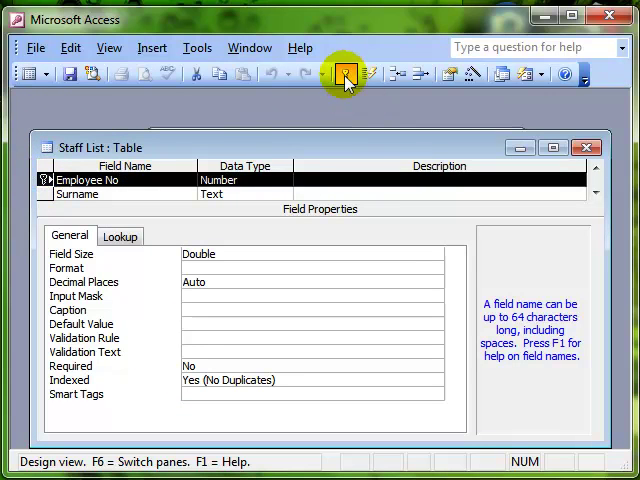
pyautogui.moveTo(344, 74)
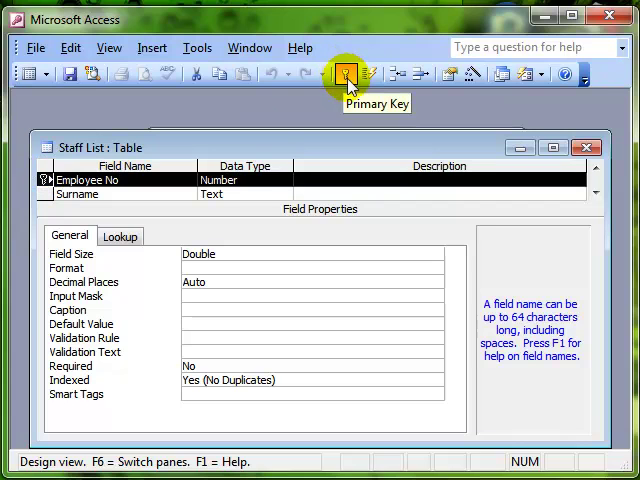
pyautogui.click(346, 72)
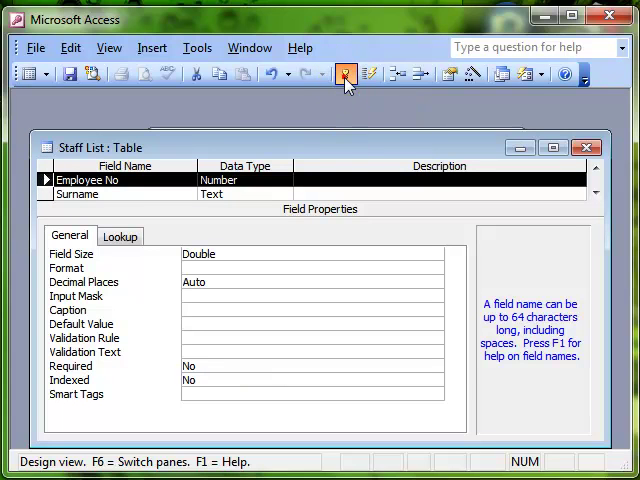
pyautogui.click(346, 74)
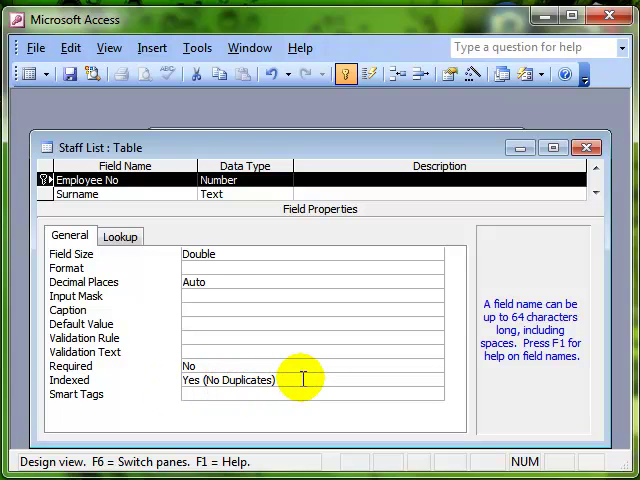
pyautogui.moveTo(142, 180)
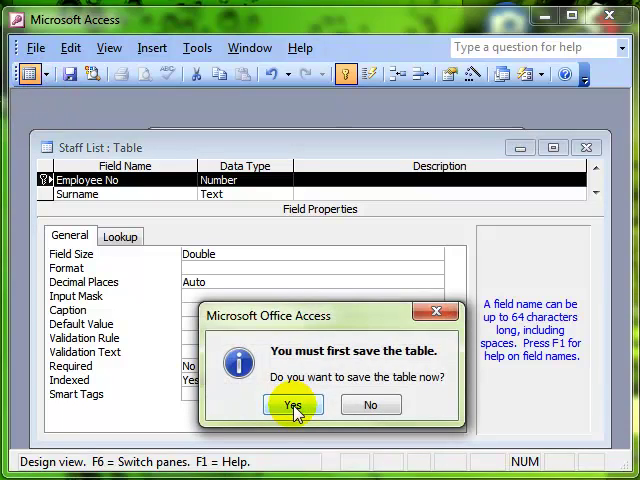
pyautogui.click(292, 404)
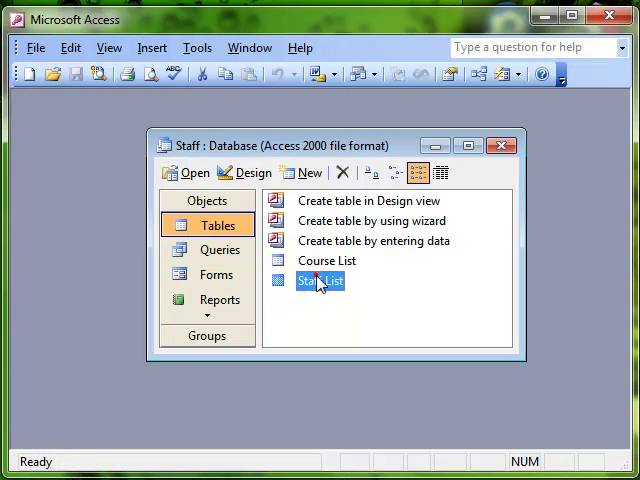
pyautogui.doubleClick(316, 280)
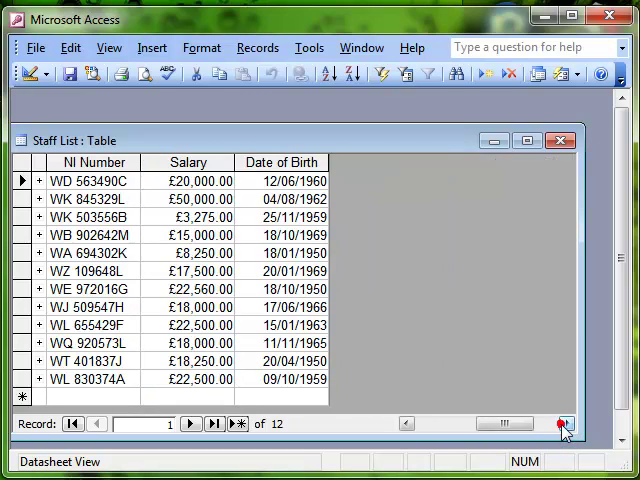
pyautogui.moveTo(448, 168)
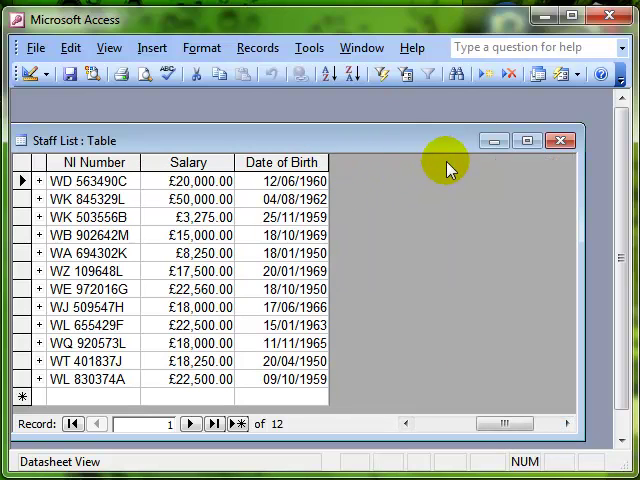
pyautogui.moveTo(392, 176)
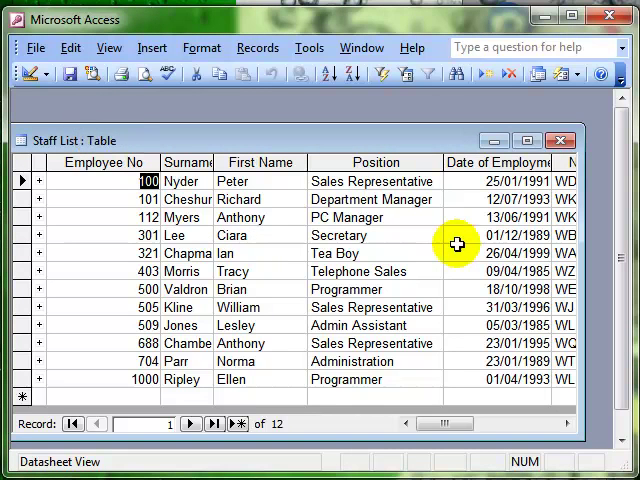
pyautogui.moveTo(392, 252)
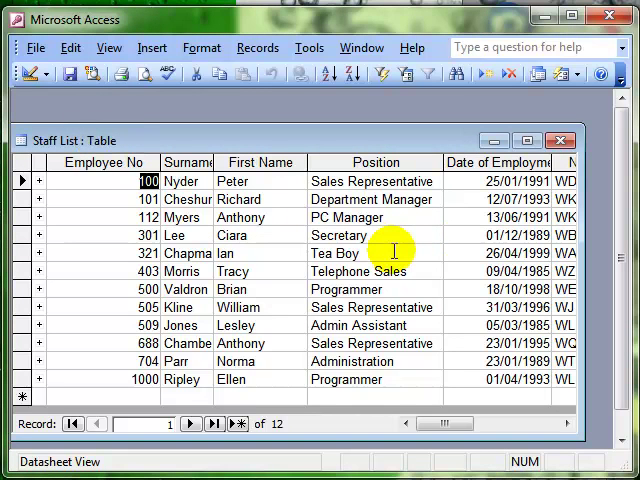
pyautogui.moveTo(76, 144)
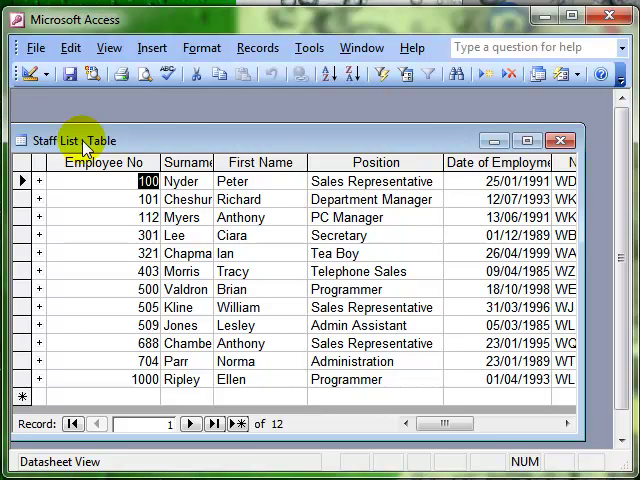
pyautogui.click(560, 140)
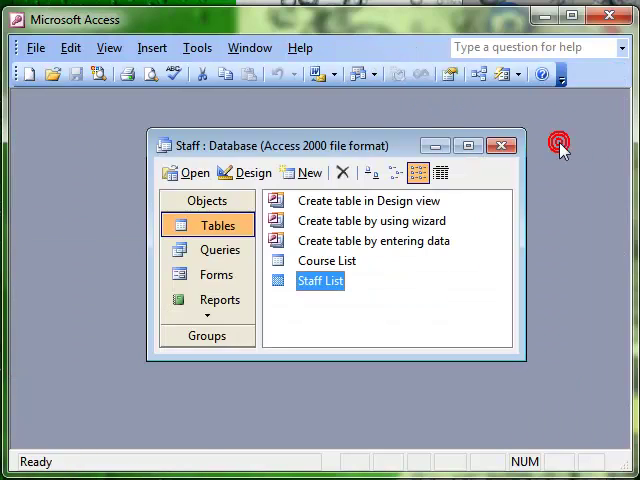
# View the Course List table in Datasheet view
pyautogui.click(328, 260)
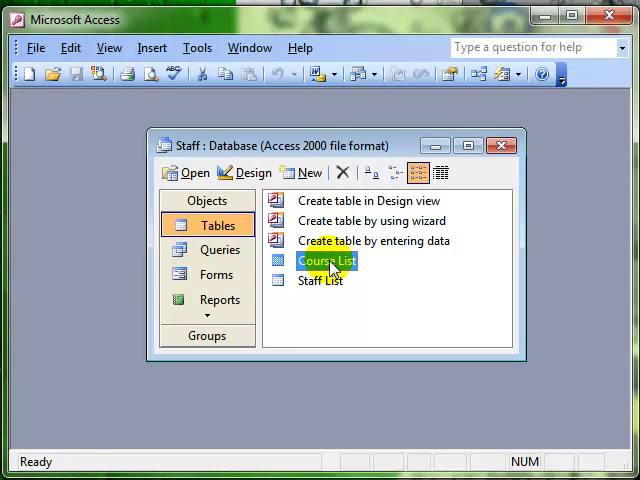
pyautogui.doubleClick(326, 260)
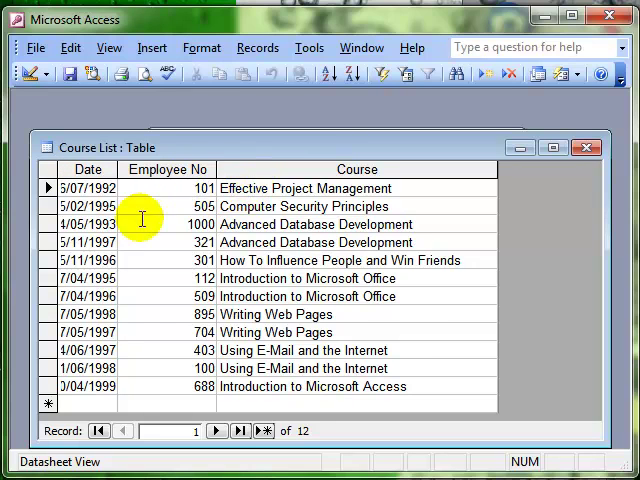
pyautogui.moveTo(88, 404)
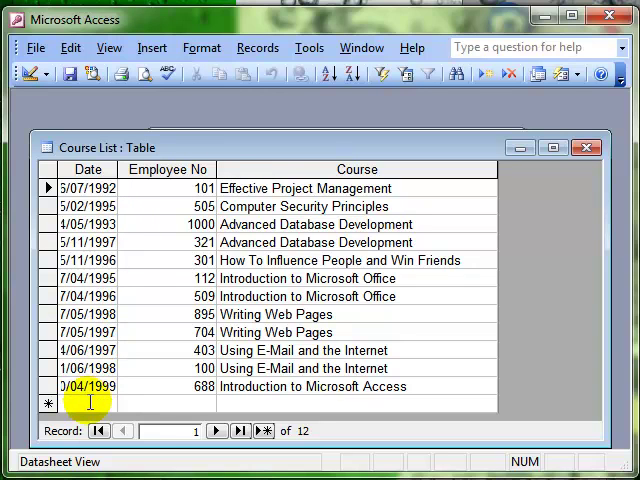
pyautogui.moveTo(190, 280)
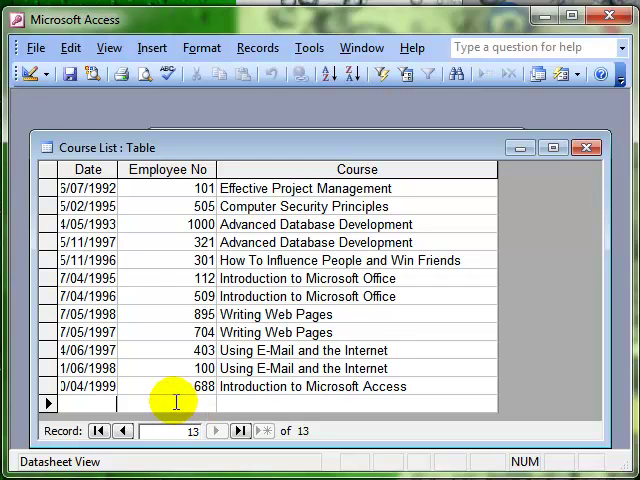
# Enter a new Course List record: 3/11/2009, employee 101, 'New course'
pyautogui.write('20/')
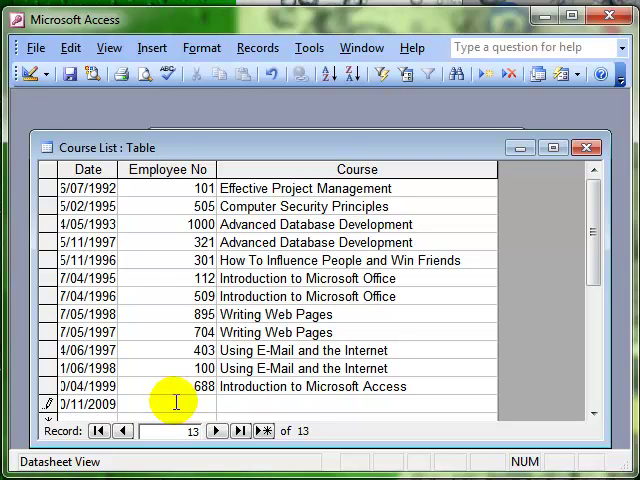
pyautogui.write('101')
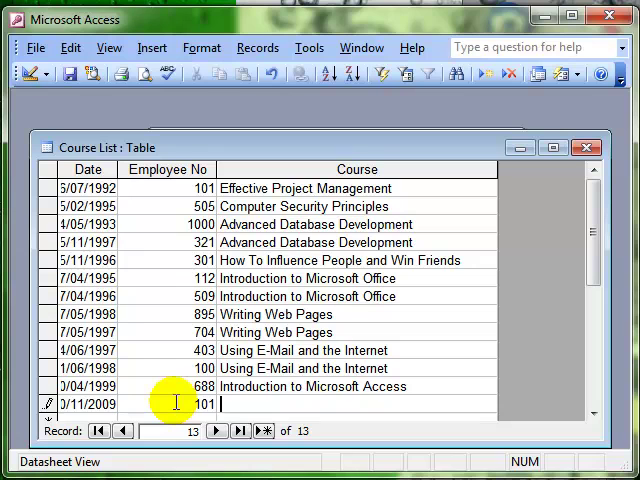
pyautogui.write('New course')
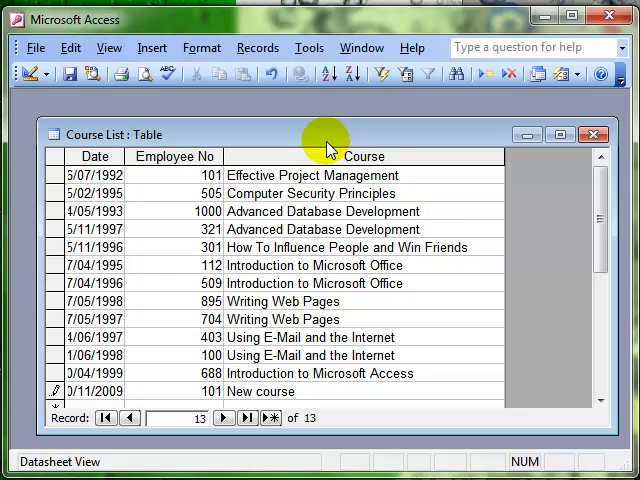
pyautogui.moveTo(196, 188)
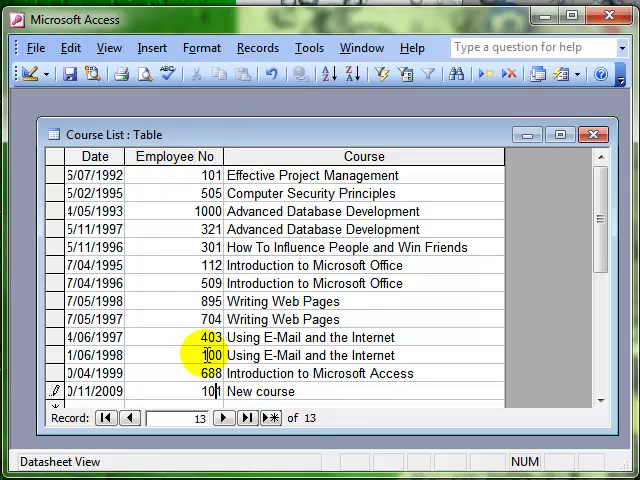
pyautogui.click(310, 420)
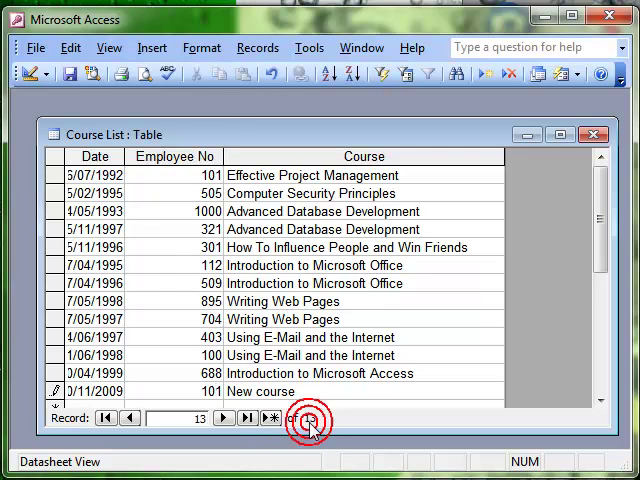
# Close Course List and bring up the empty Relationships window
pyautogui.click(292, 420)
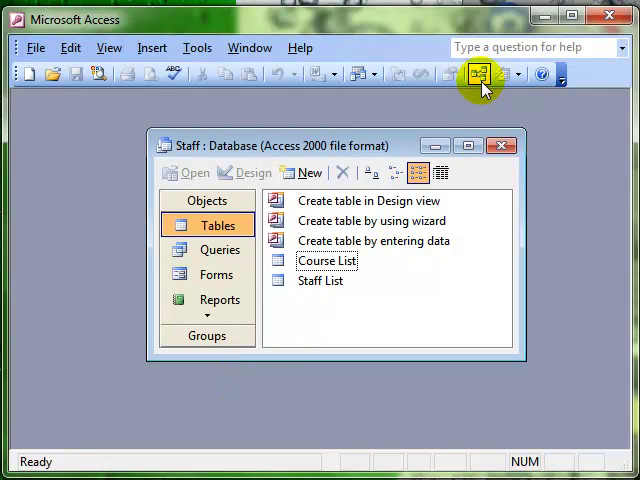
pyautogui.click(480, 74)
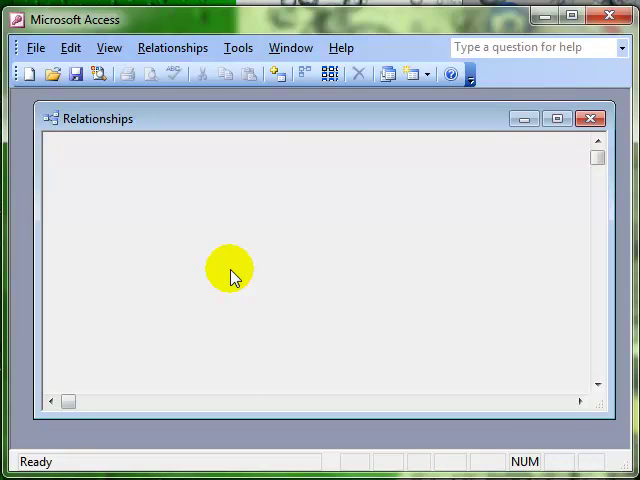
pyautogui.moveTo(280, 102)
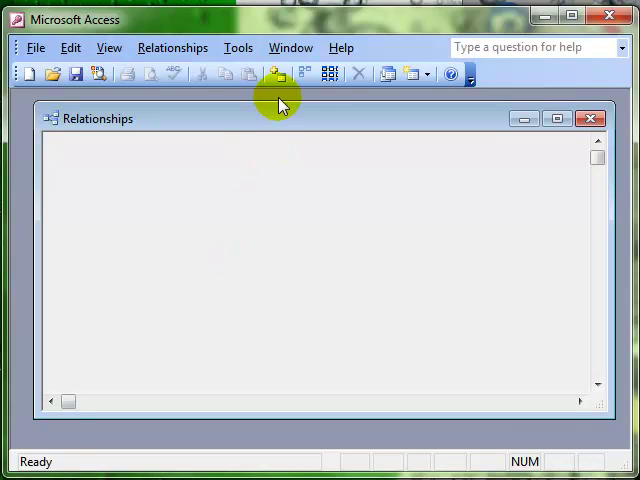
pyautogui.moveTo(280, 74)
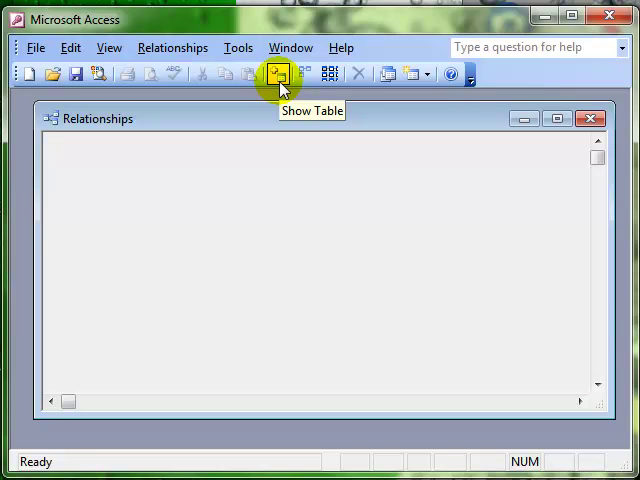
# Add Course List and Staff List to the Relationships layout via Show Table
pyautogui.click(278, 72)
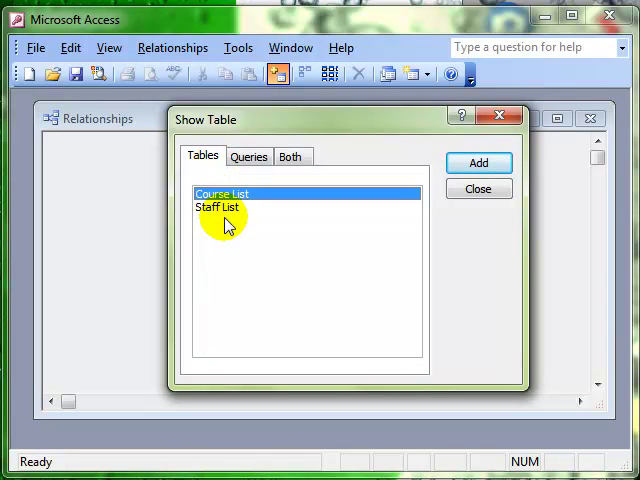
pyautogui.moveTo(232, 208)
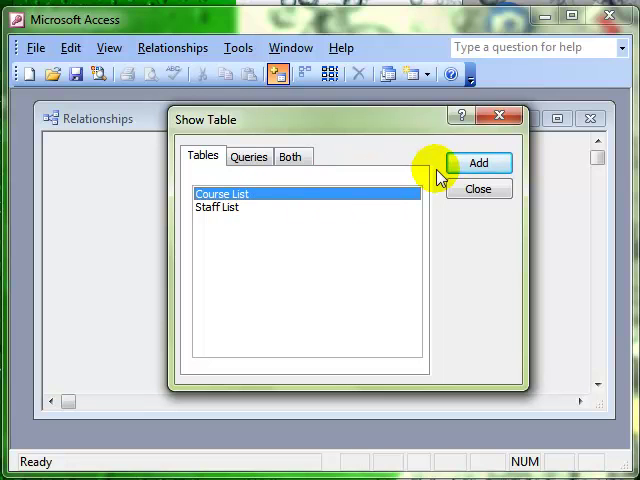
pyautogui.click(480, 164)
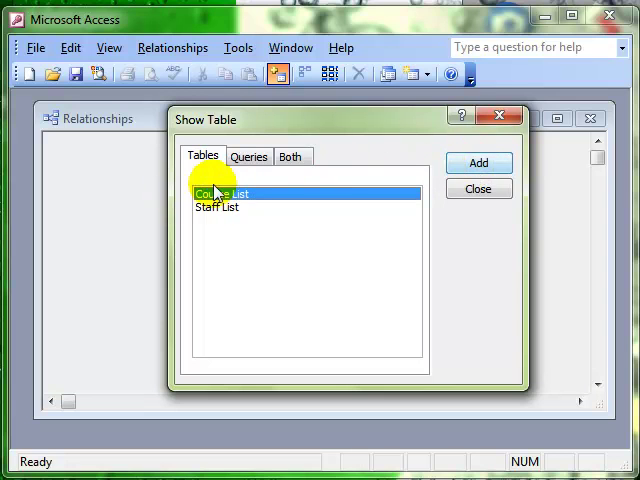
pyautogui.click(478, 162)
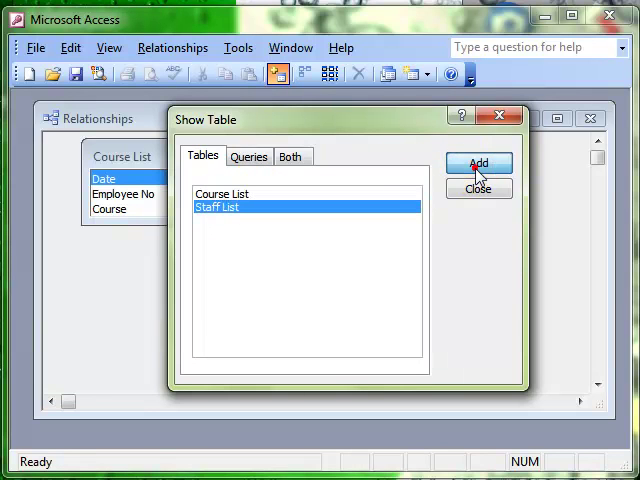
pyautogui.click(478, 164)
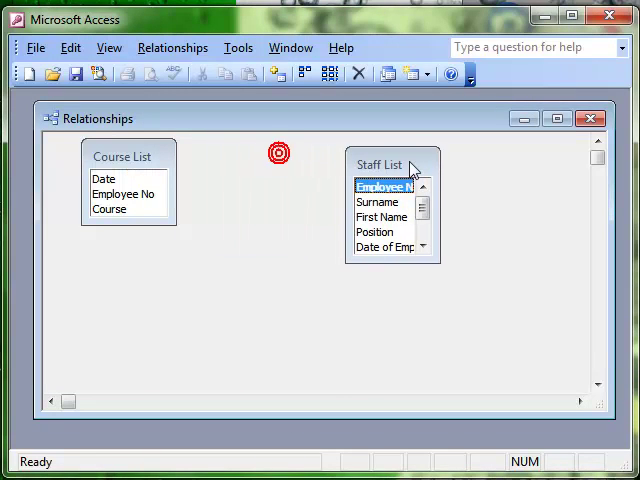
# Resize the Staff List and Course List boxes so all field names show
pyautogui.moveTo(128, 156); pyautogui.dragTo(168, 218)
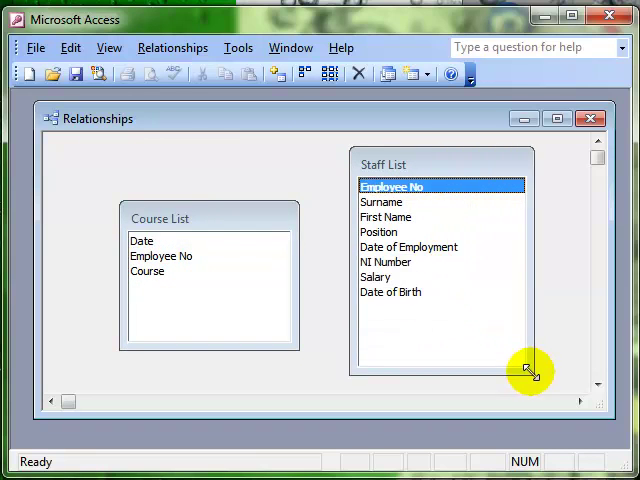
pyautogui.moveTo(160, 218)
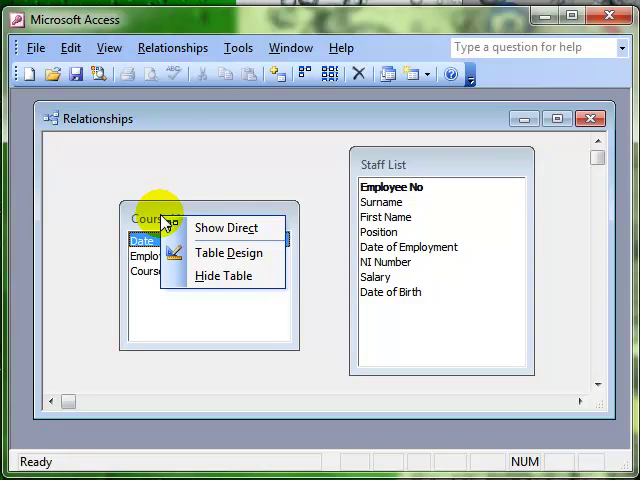
pyautogui.moveTo(204, 282)
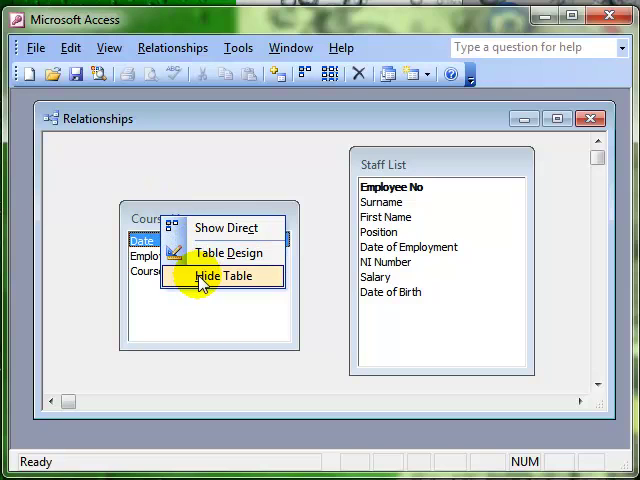
pyautogui.moveTo(230, 256)
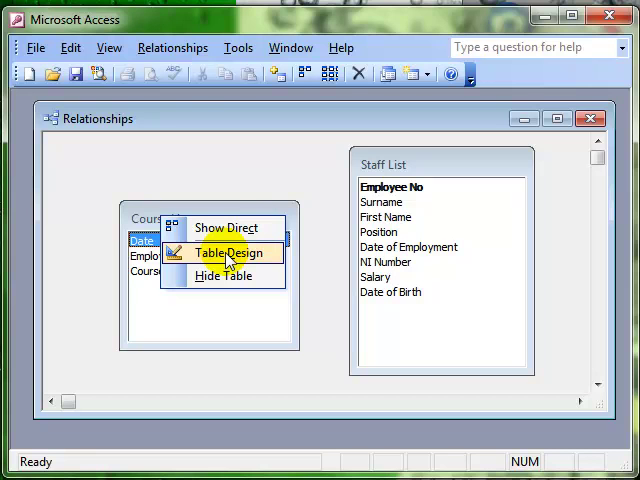
pyautogui.click(232, 252)
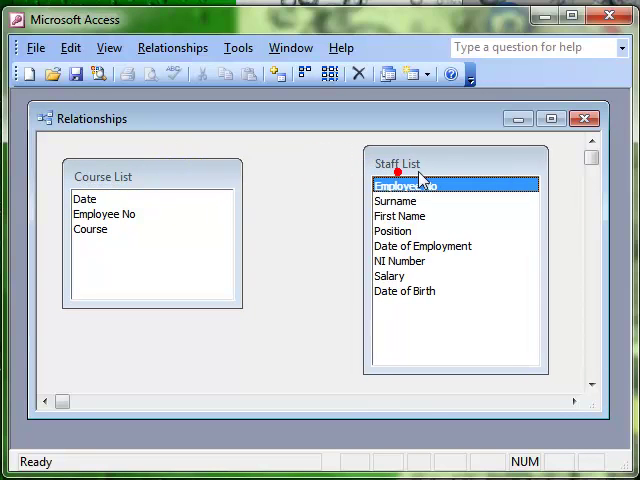
pyautogui.moveTo(508, 148)
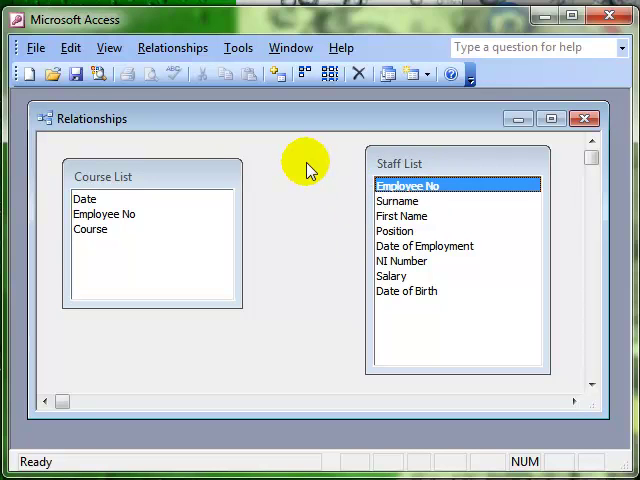
pyautogui.moveTo(128, 308)
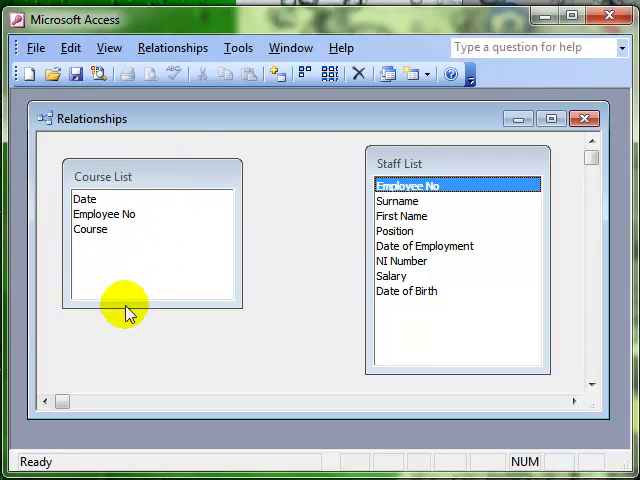
pyautogui.moveTo(144, 276)
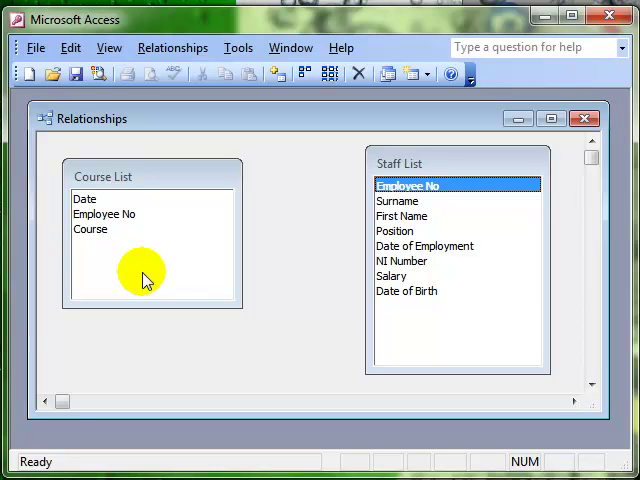
pyautogui.moveTo(184, 268)
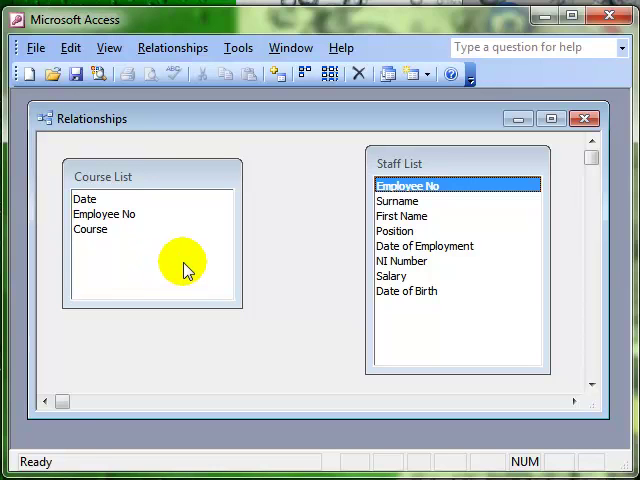
pyautogui.moveTo(424, 216)
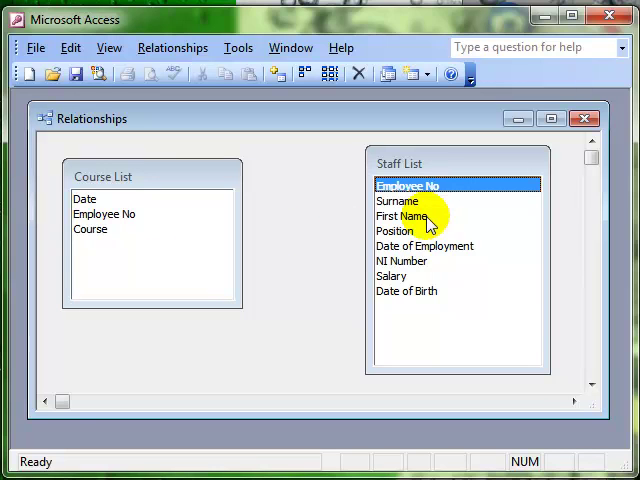
pyautogui.click(400, 216)
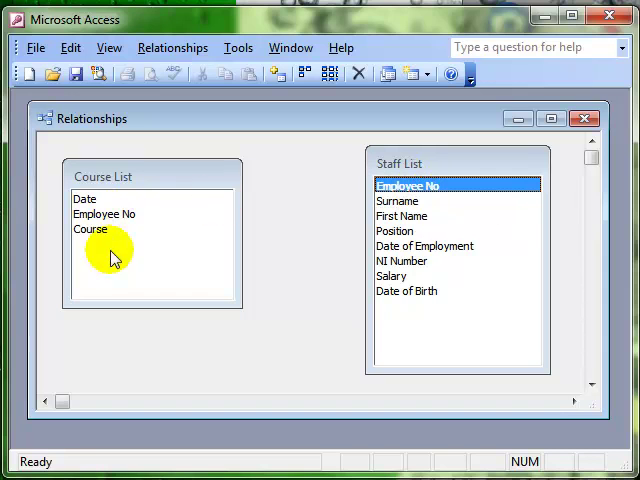
# Select Course List's Date, Course and finally Employee No fields
pyautogui.click(84, 198)
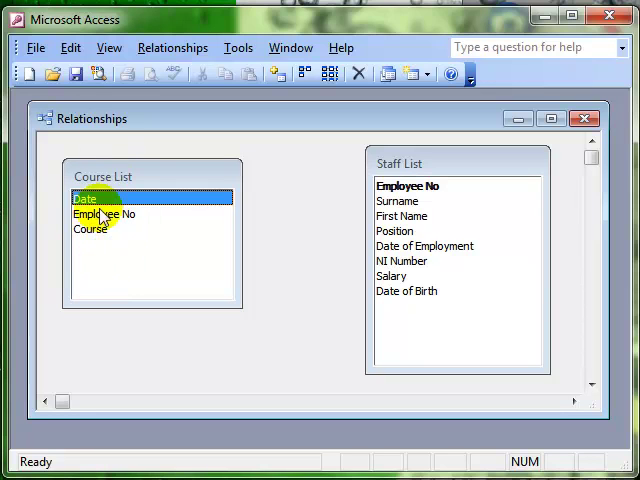
pyautogui.moveTo(100, 240)
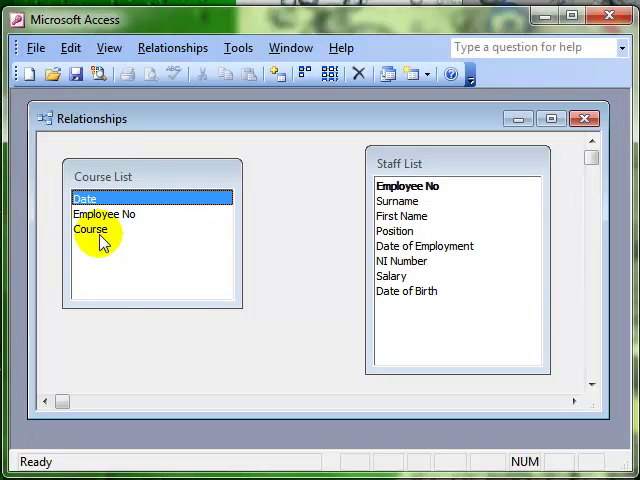
pyautogui.click(90, 230)
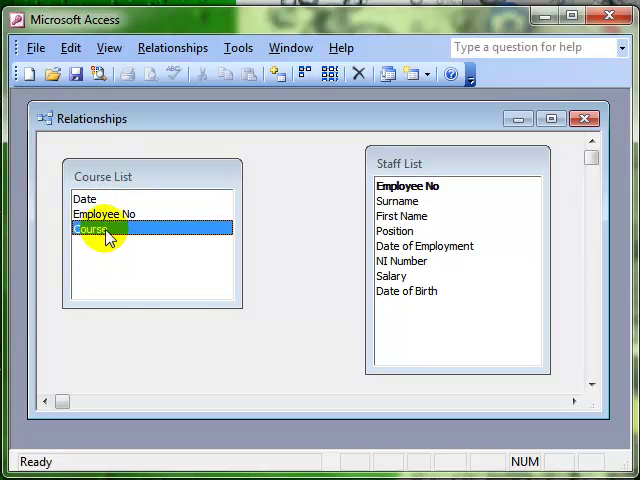
pyautogui.click(104, 214)
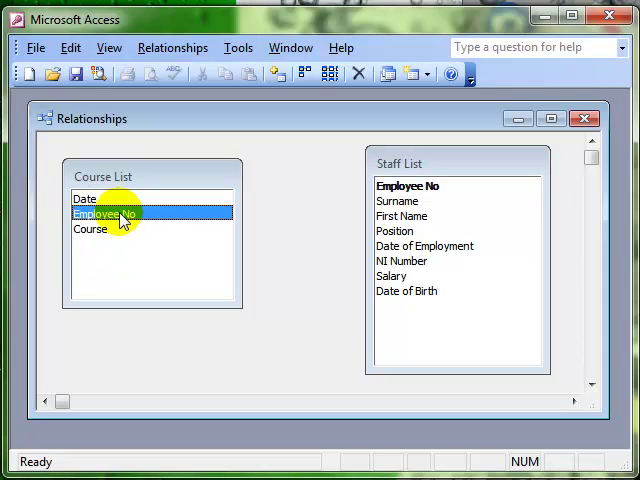
pyautogui.moveTo(156, 218)
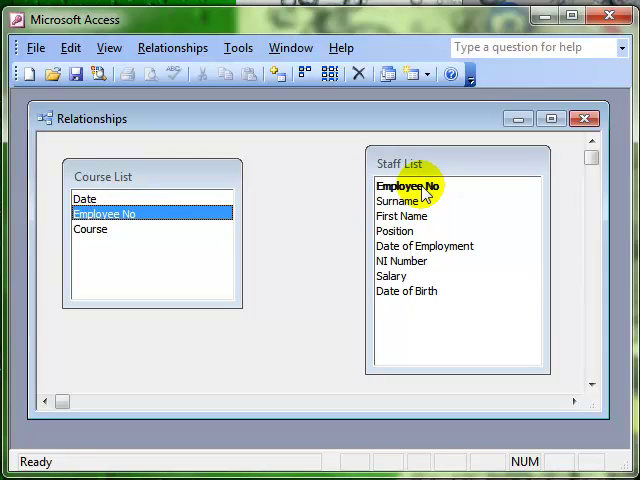
# In Edit Relationships, keep Employee No as the linking field for Staff List and Course List
pyautogui.click(410, 186)
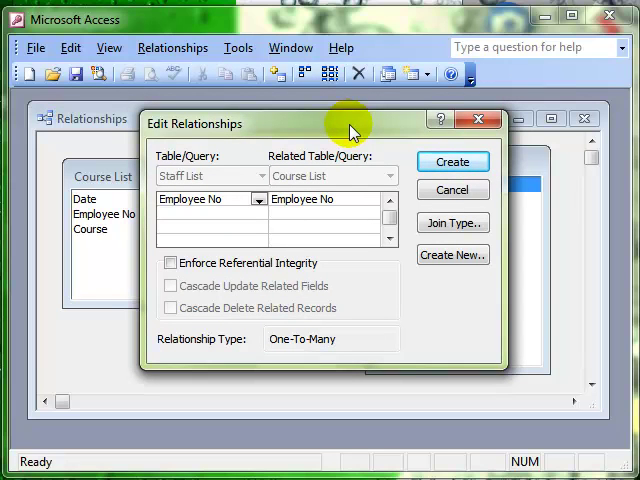
pyautogui.click(260, 198)
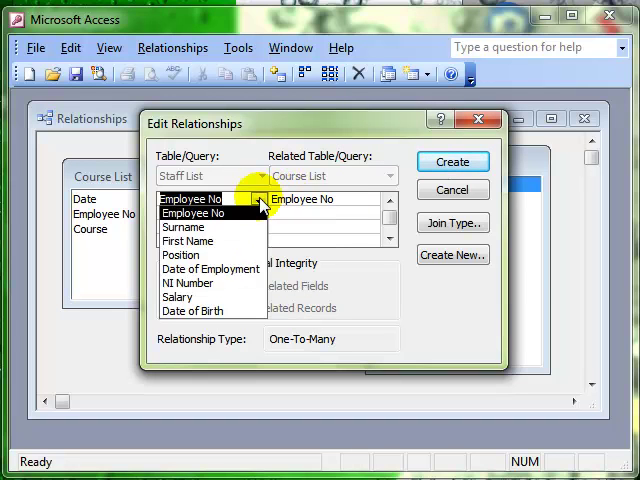
pyautogui.click(190, 212)
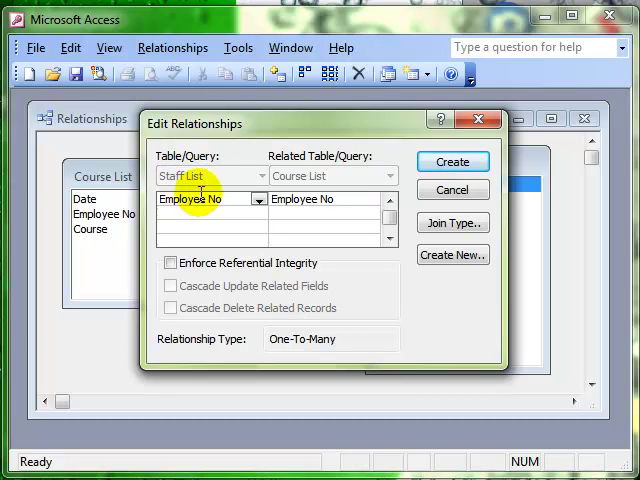
pyautogui.moveTo(330, 198)
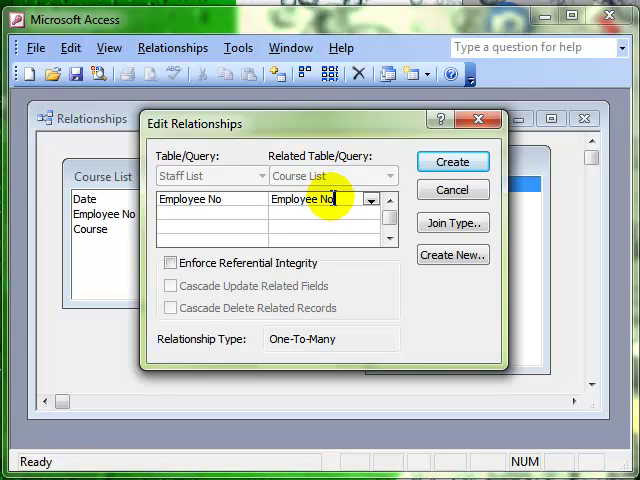
pyautogui.moveTo(260, 340)
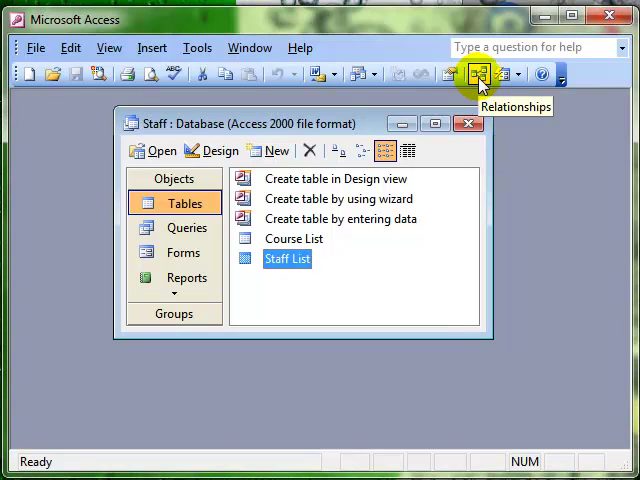
# Reopen the Relationships layout and the Edit Relationships dialog for the Employee No join
pyautogui.click(476, 74)
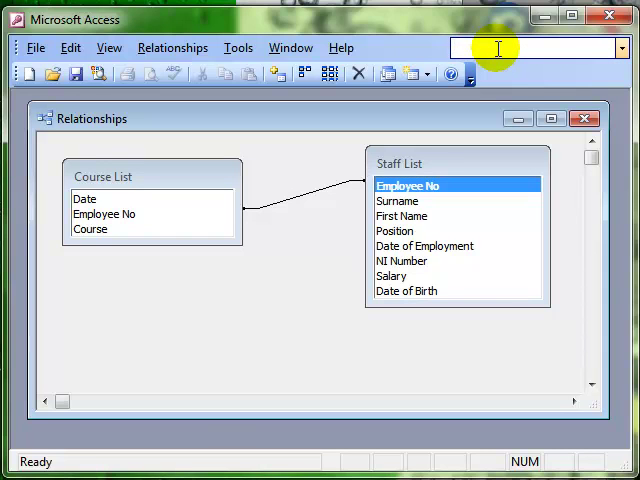
pyautogui.click(540, 48)
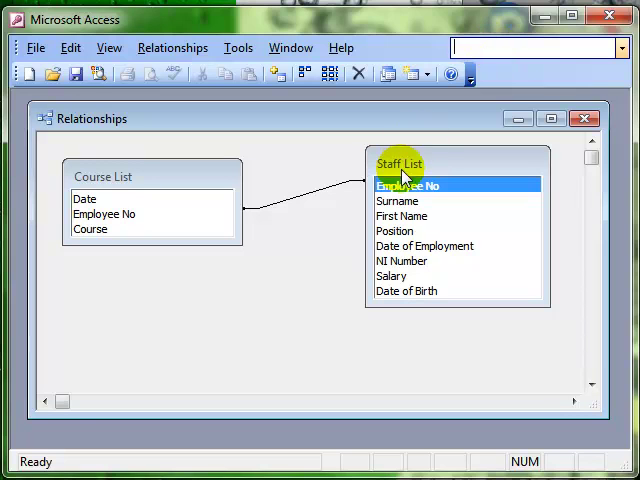
pyautogui.moveTo(140, 178)
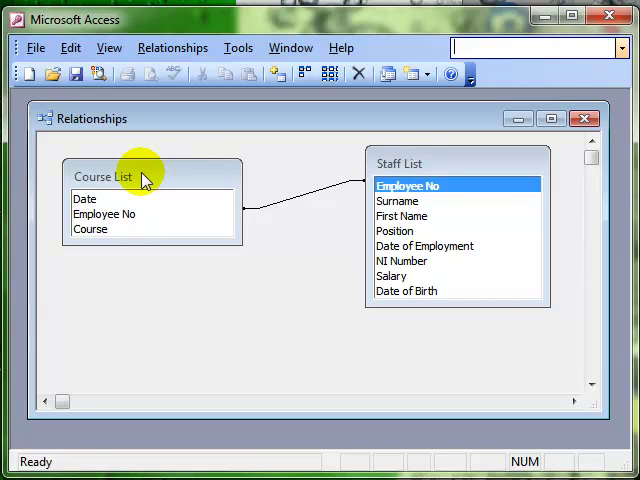
pyautogui.moveTo(292, 202)
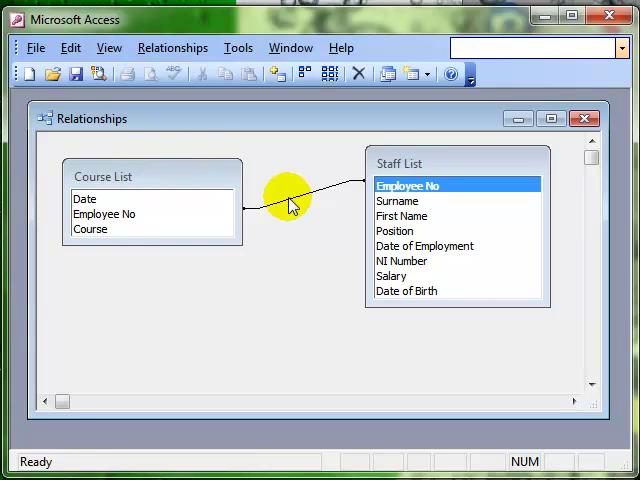
pyautogui.doubleClick(300, 188)
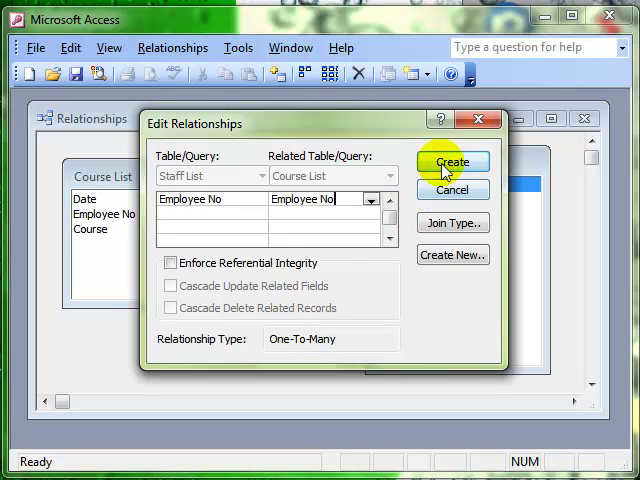
# Create the Employee No relationship, review it via Edit Relationship..., and cancel without changes
pyautogui.click(452, 160)
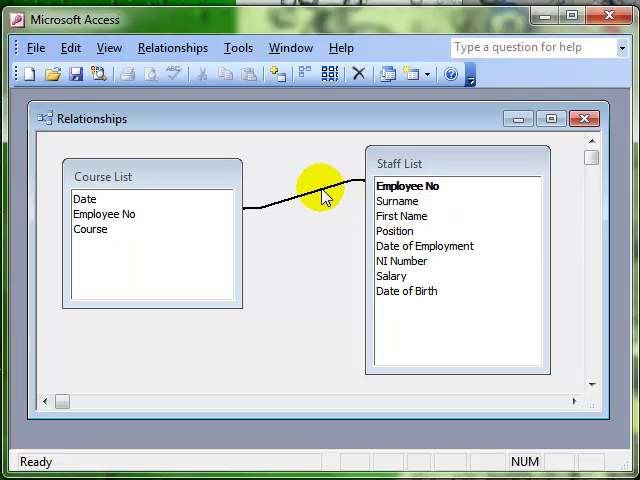
pyautogui.moveTo(310, 202)
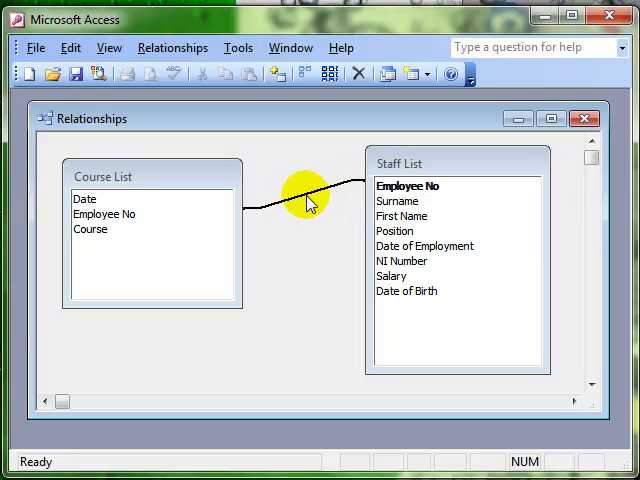
pyautogui.moveTo(284, 208)
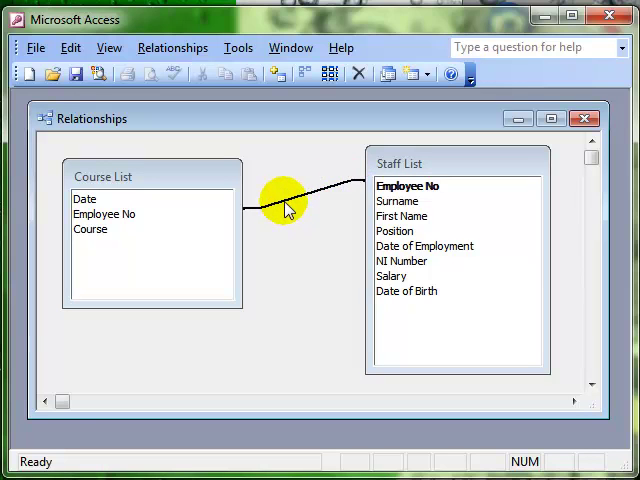
pyautogui.rightClick(284, 198)
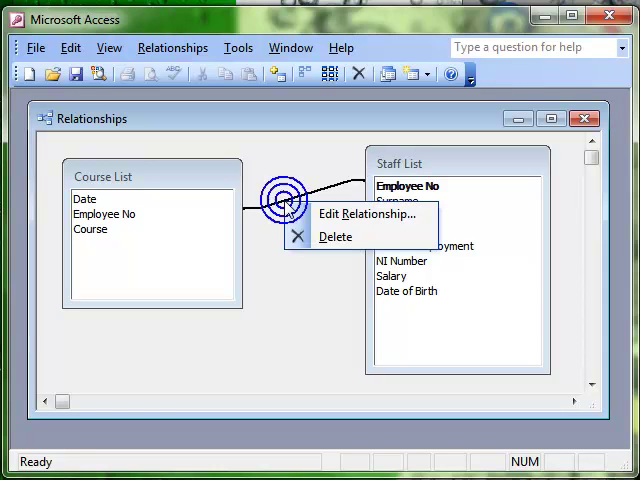
pyautogui.moveTo(336, 248)
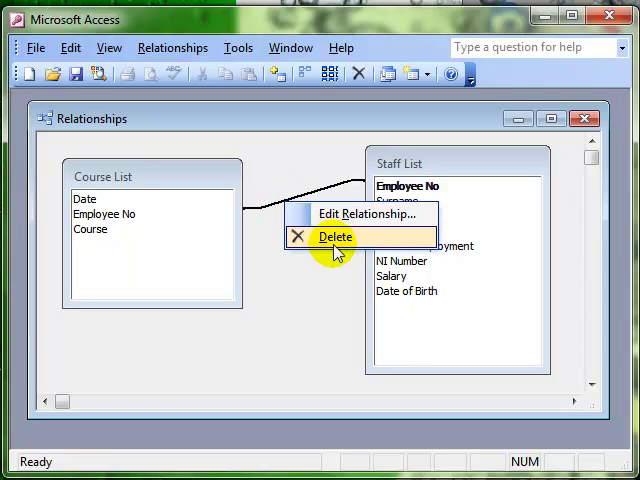
pyautogui.click(368, 212)
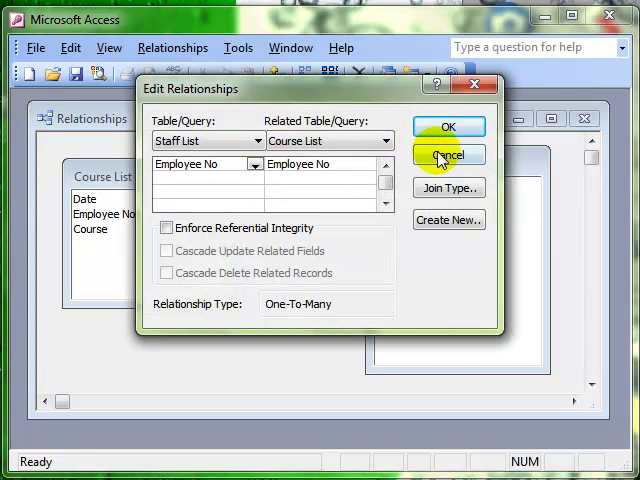
pyautogui.click(448, 156)
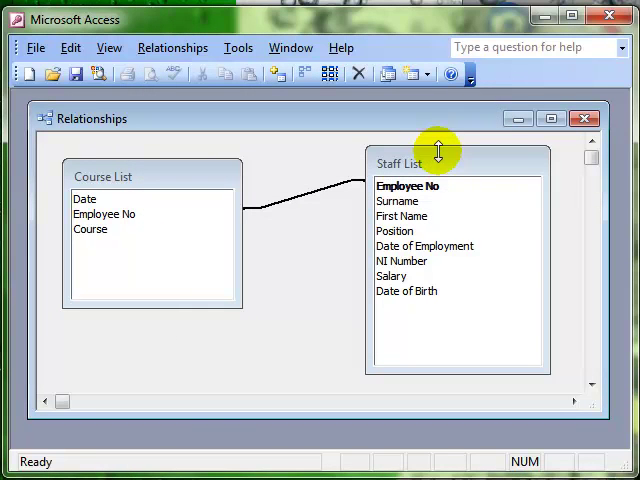
pyautogui.moveTo(584, 118)
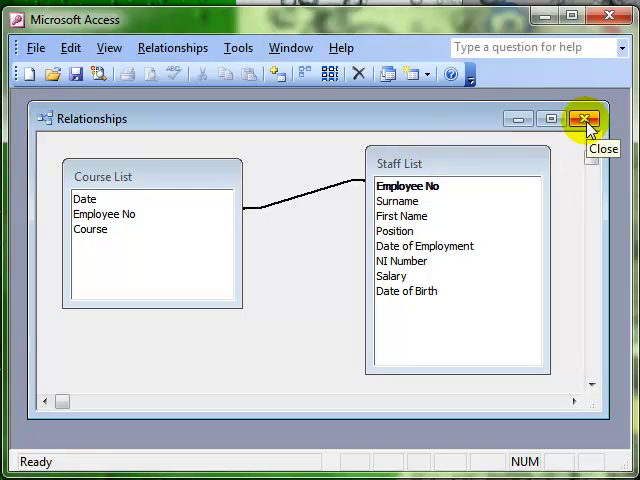
# Close the Relationships window, answering Yes to save the layout
pyautogui.click(588, 116)
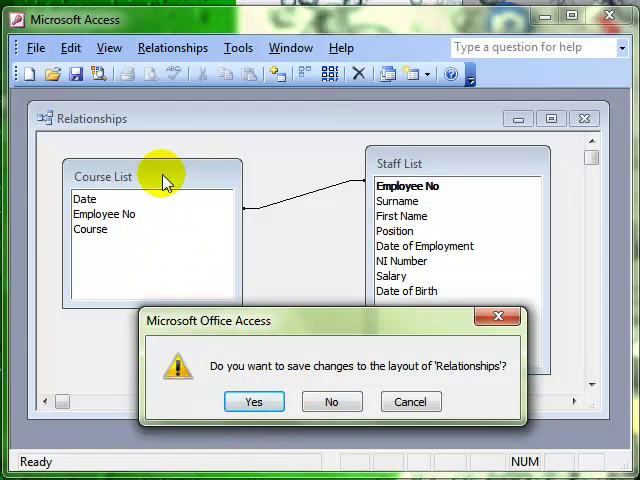
pyautogui.moveTo(440, 168)
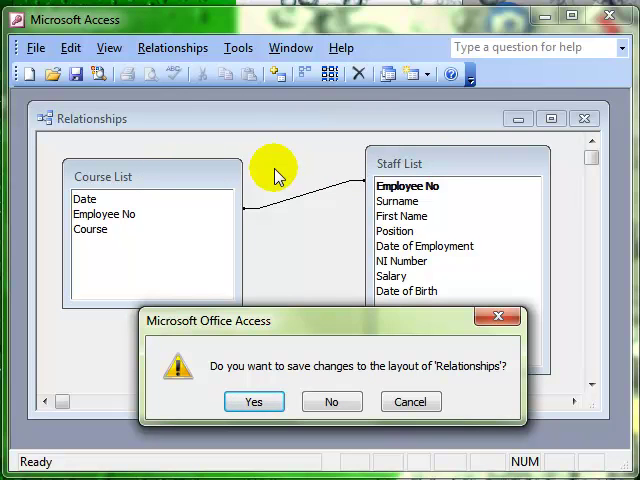
pyautogui.click(252, 400)
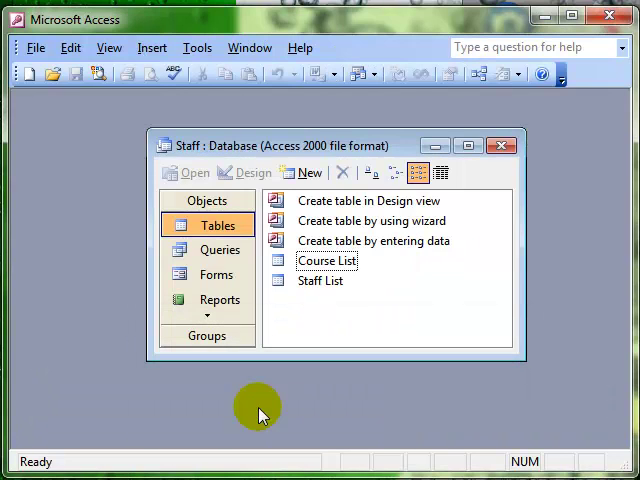
pyautogui.moveTo(370, 320)
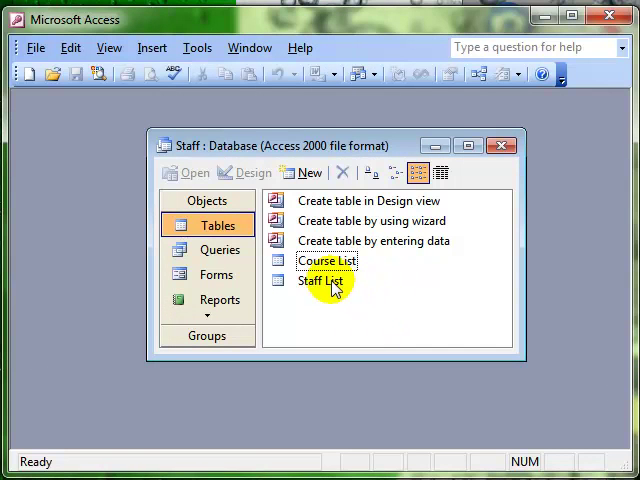
# Collapse employee 100's courses and expand employee 101's, revealing Effective Project Management and New course
pyautogui.doubleClick(320, 280)
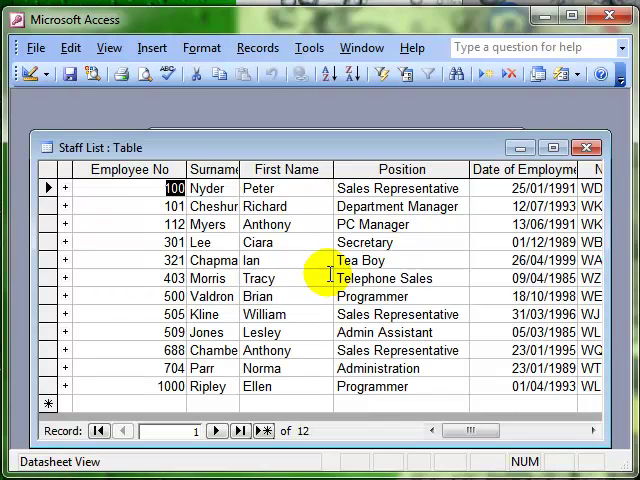
pyautogui.moveTo(150, 178)
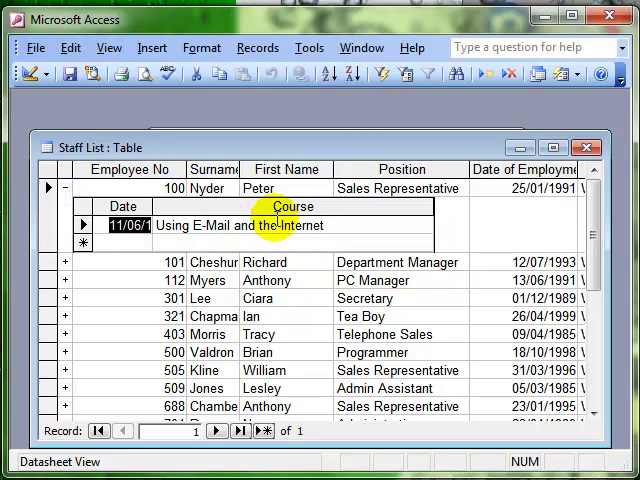
pyautogui.click(120, 224)
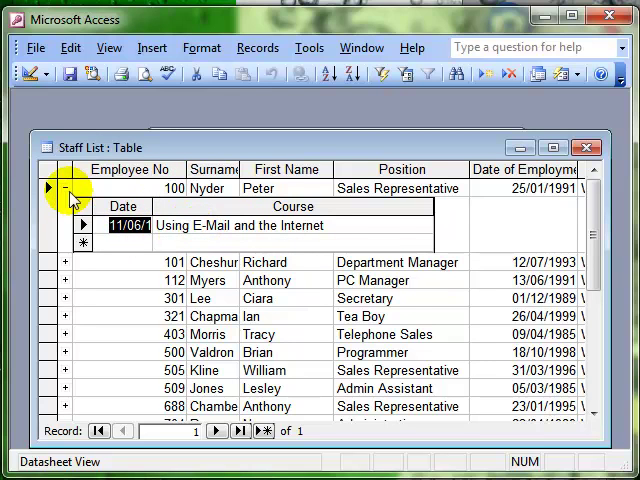
pyautogui.click(64, 188)
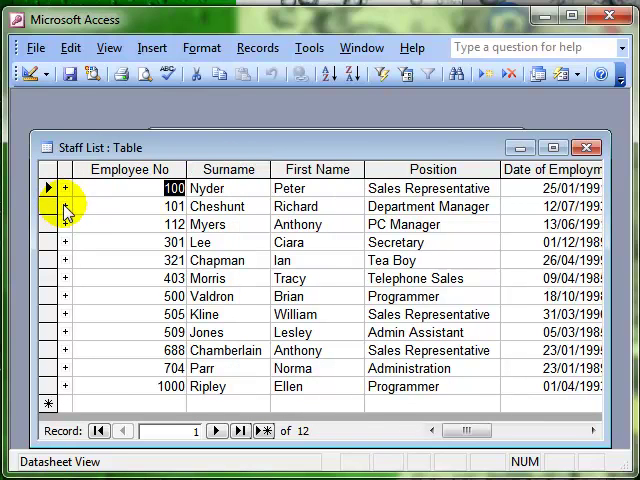
pyautogui.click(64, 206)
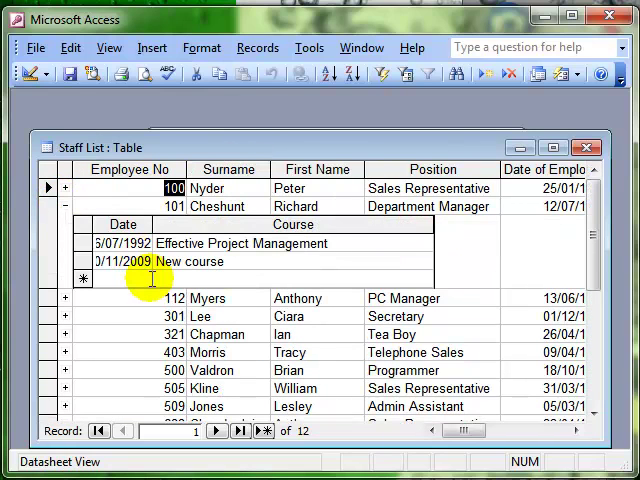